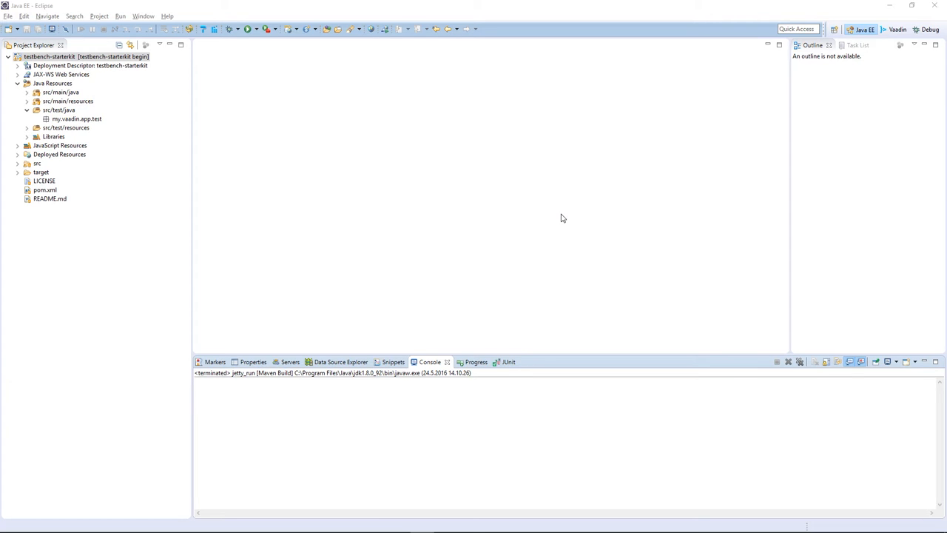
- Launch the jetty_run Maven configuration from the Run dropdown to start the server
left_click(254, 30)
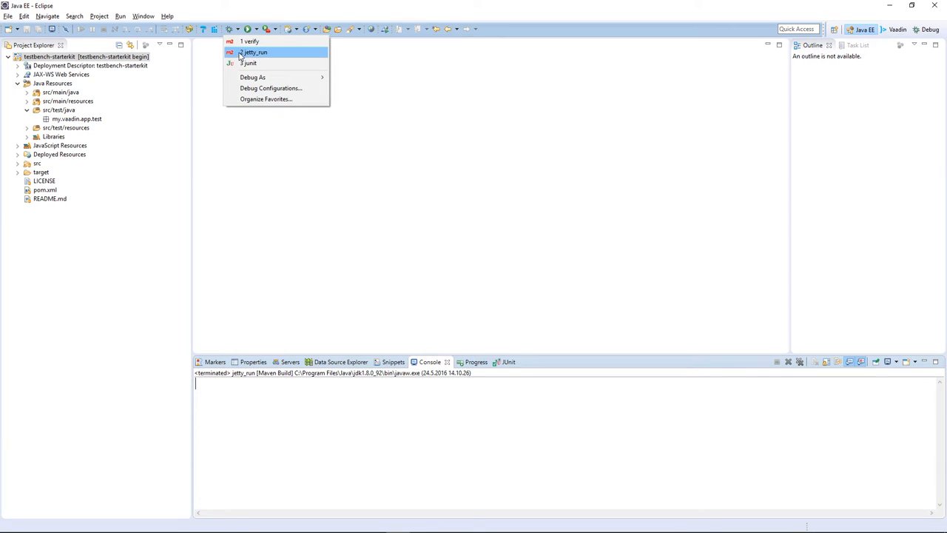
left_click(263, 51)
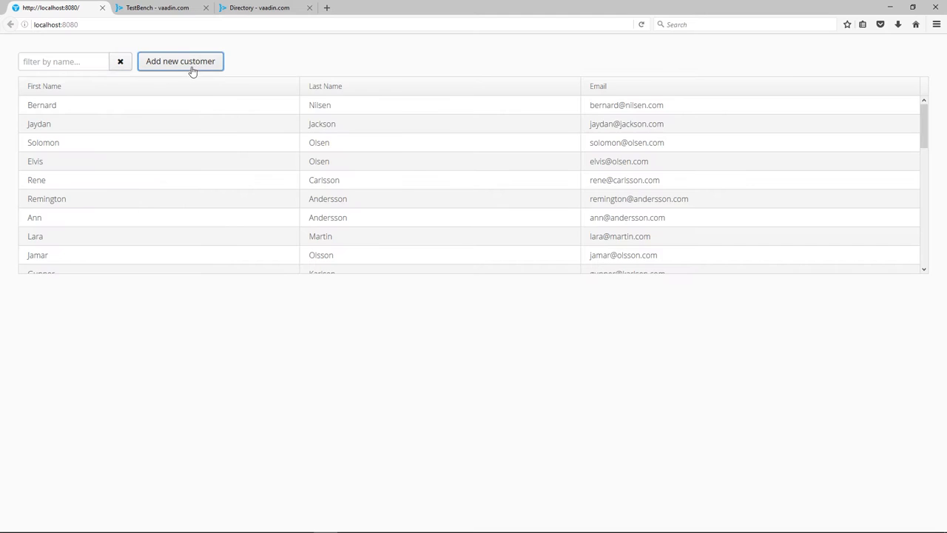
- Show the Add new customer form in the running app at localhost:8080
left_click(180, 61)
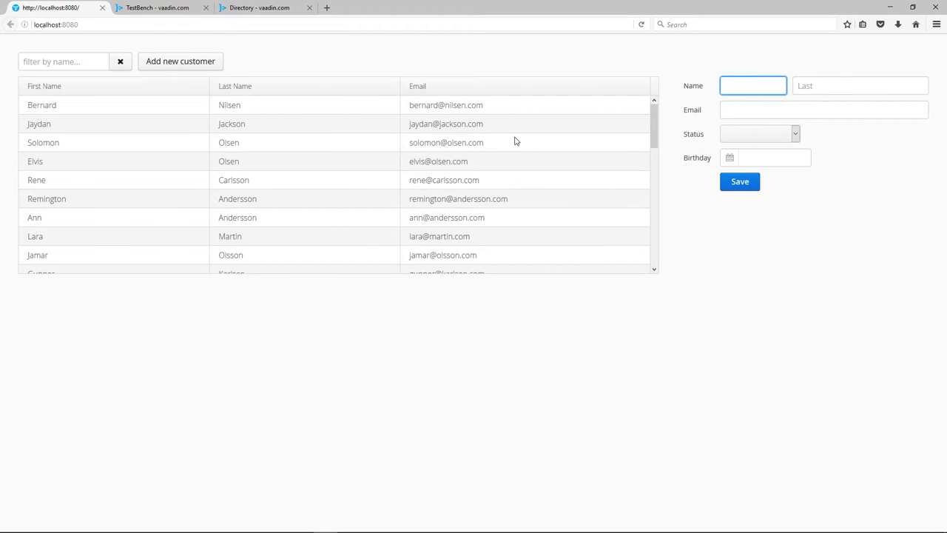
left_click(43, 142)
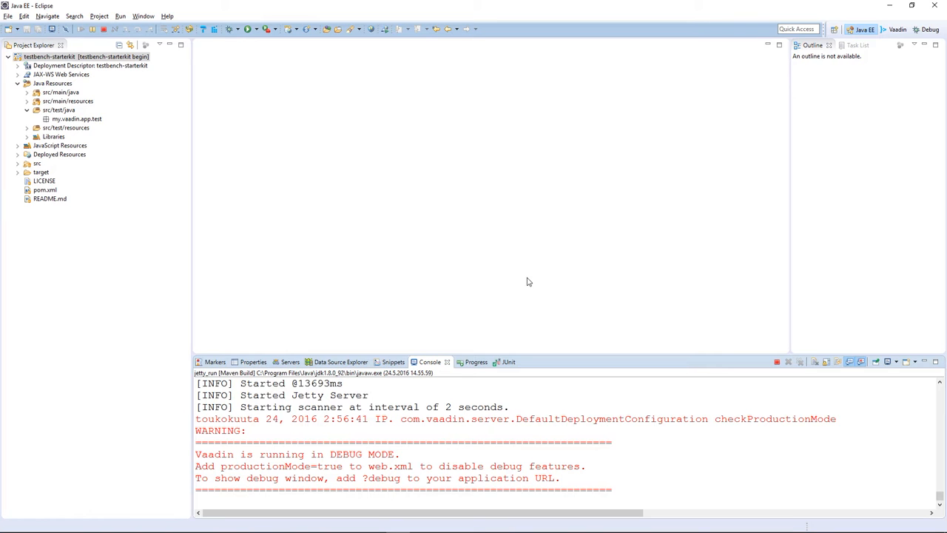
- View pom.xml source with the vaadin-testbench 4.1.0.alpha2 test-scoped dependency
left_click(44, 189)
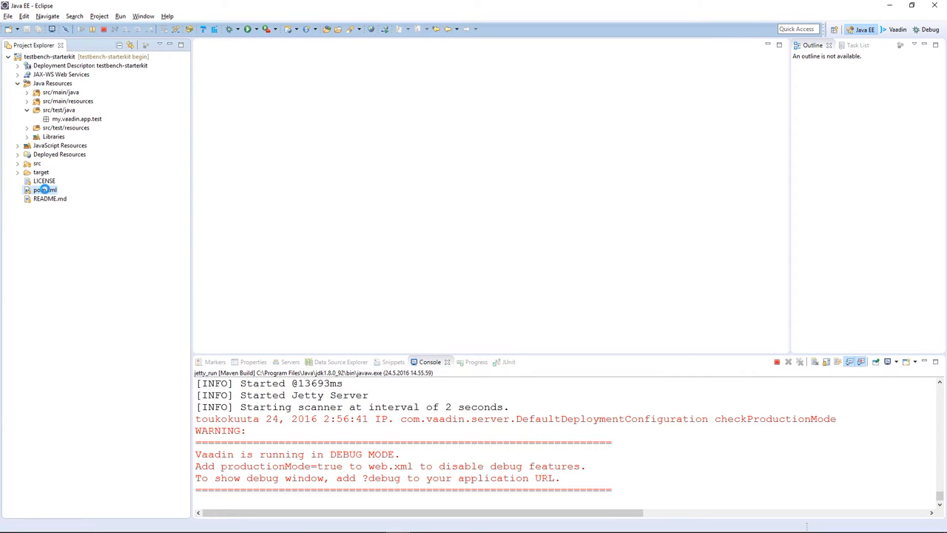
double_click(44, 190)
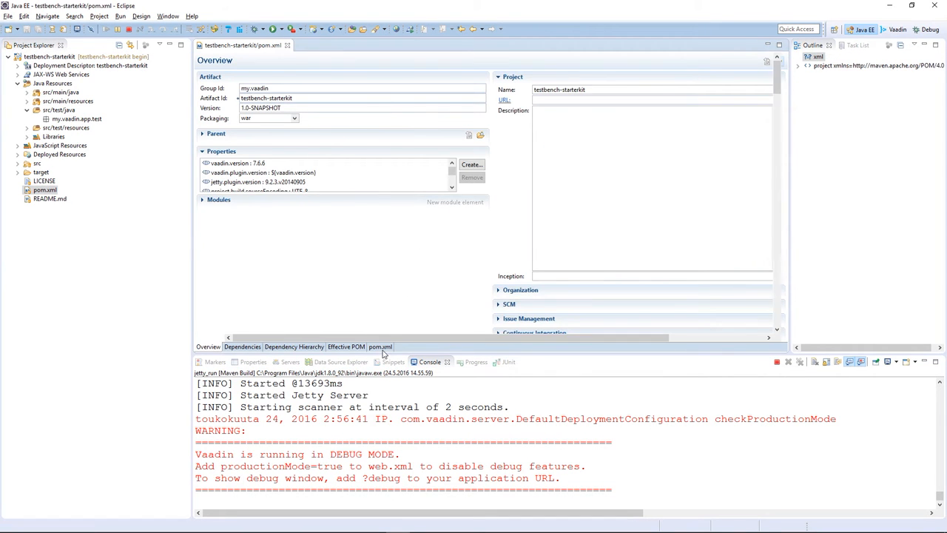
left_click(379, 346)
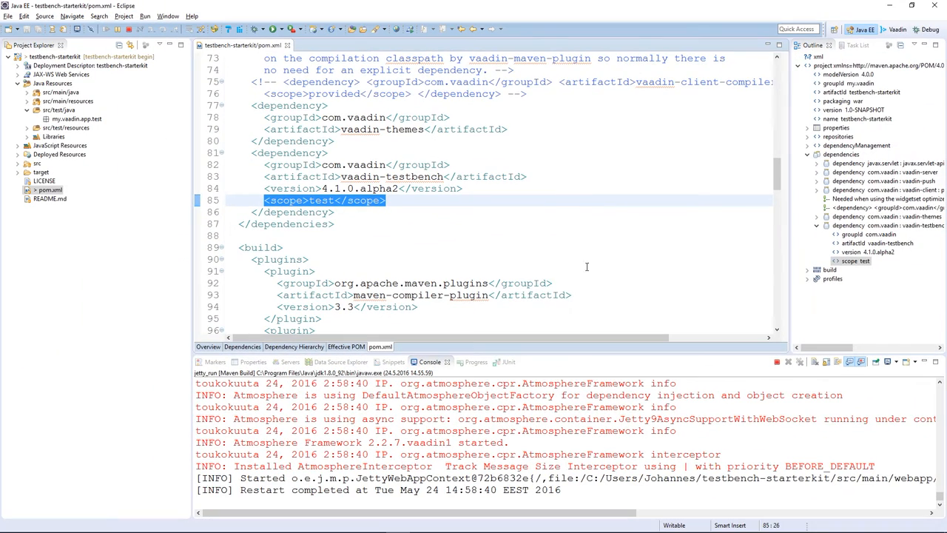
- Create class MyFirstIT in my.vaadin.app.test with superclass com.vaadin.testbench.TestBenchTestCase
right_click(77, 119)
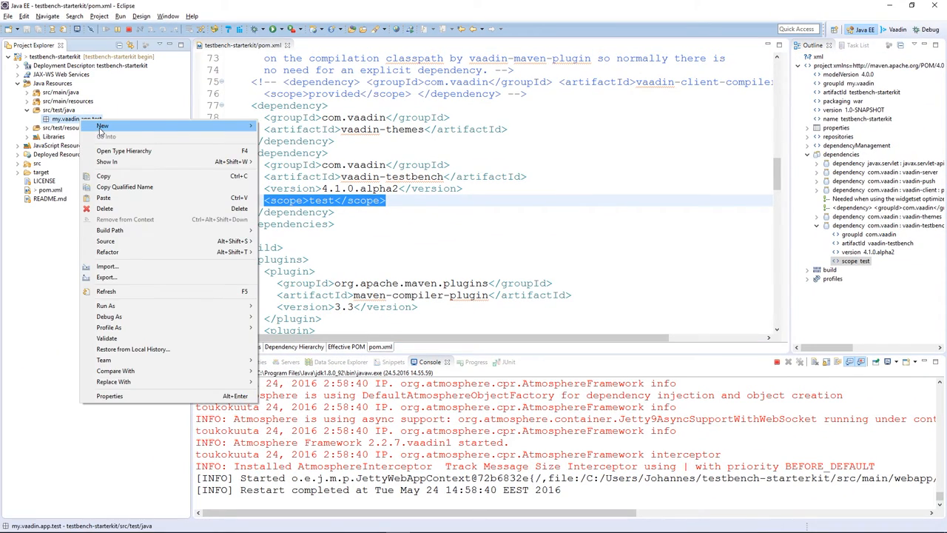
left_click(102, 125)
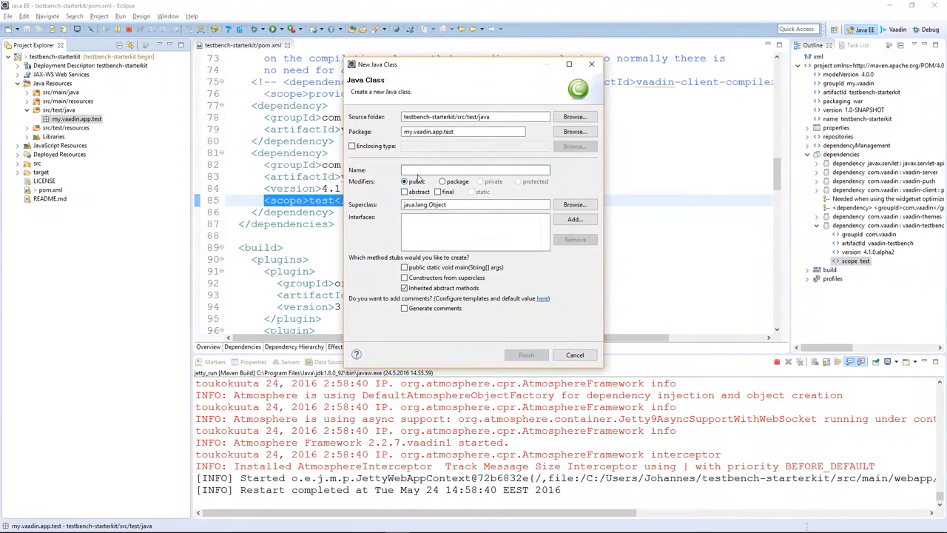
type("MyFirstI")
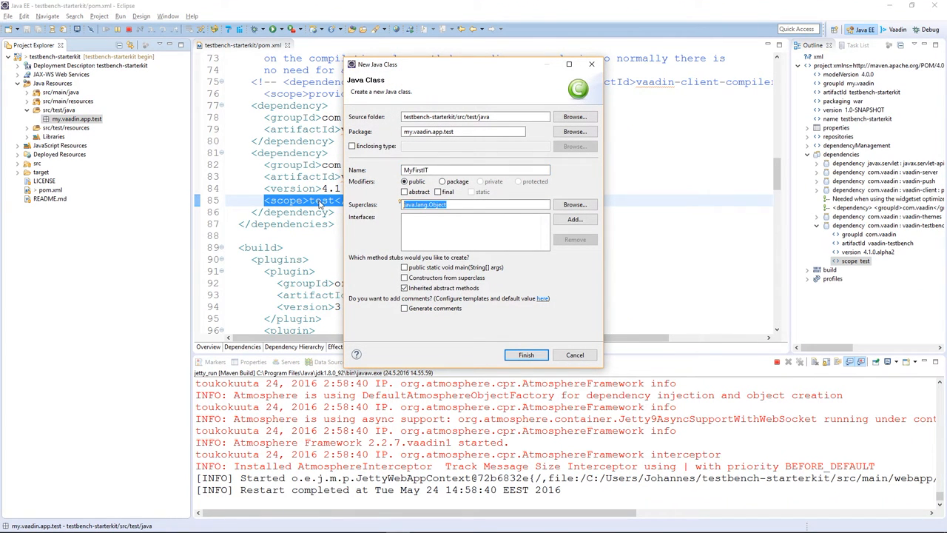
type("TestBenchTe")
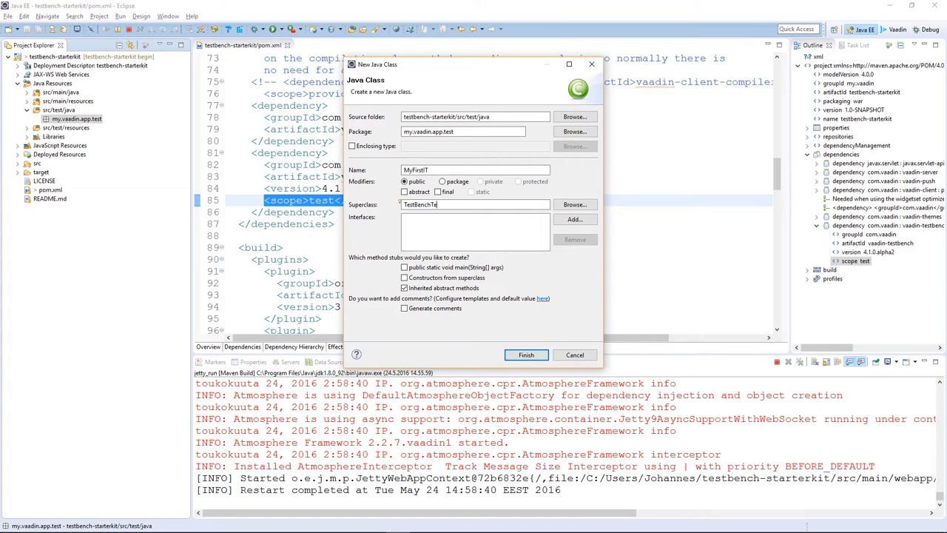
type("com.vaadin.testbench.TestBenchTestCase")
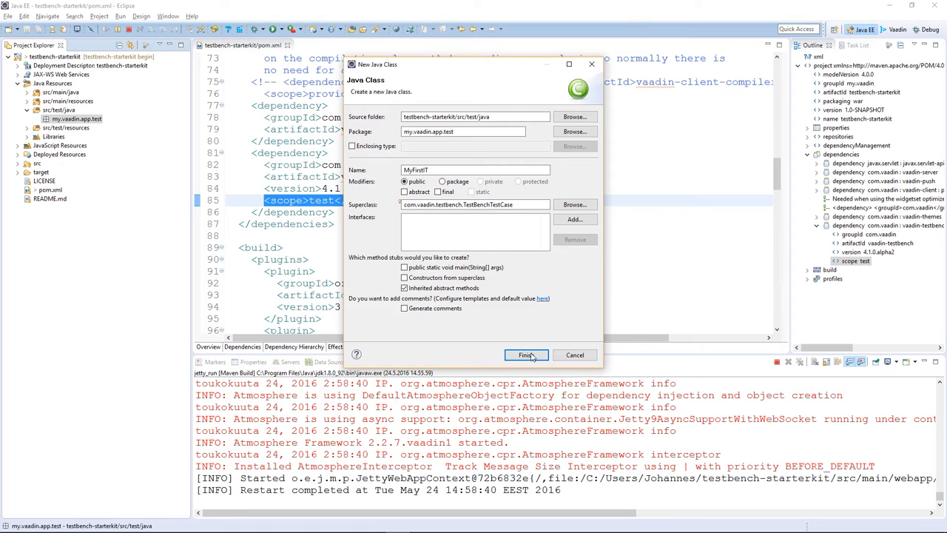
left_click(526, 355)
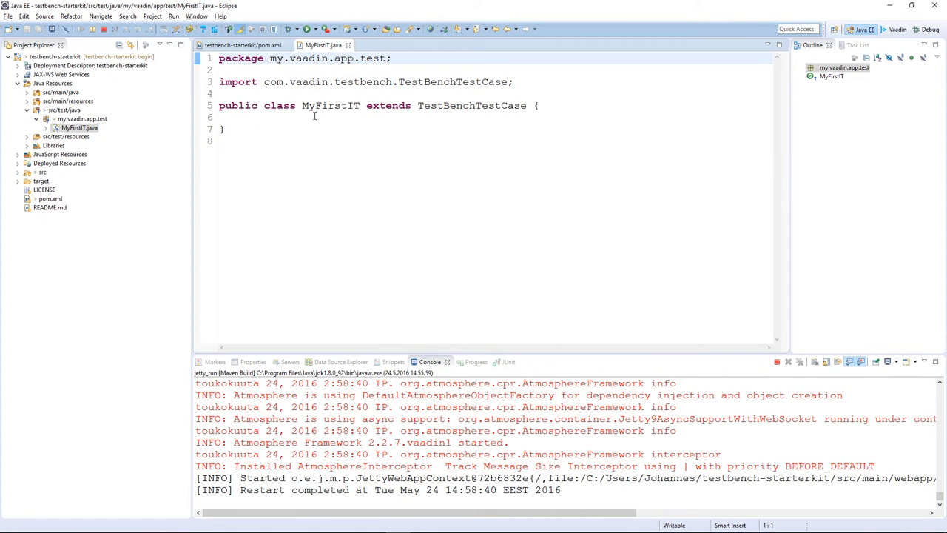
left_click(314, 117)
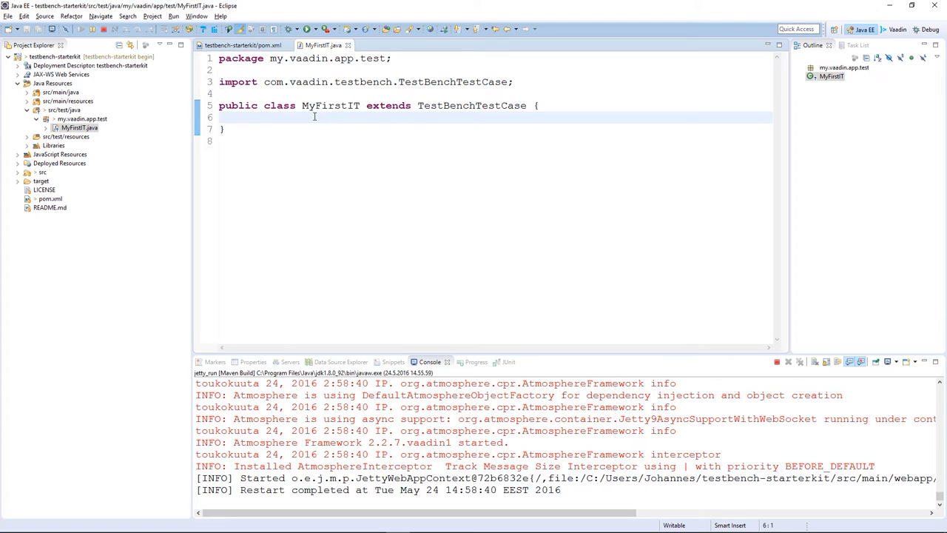
type("@Before")
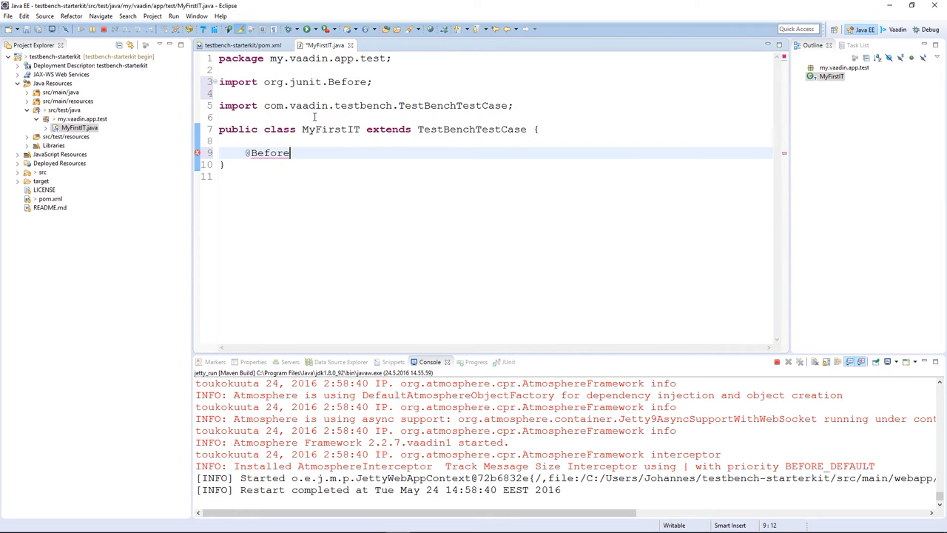
type("public void setup() {")
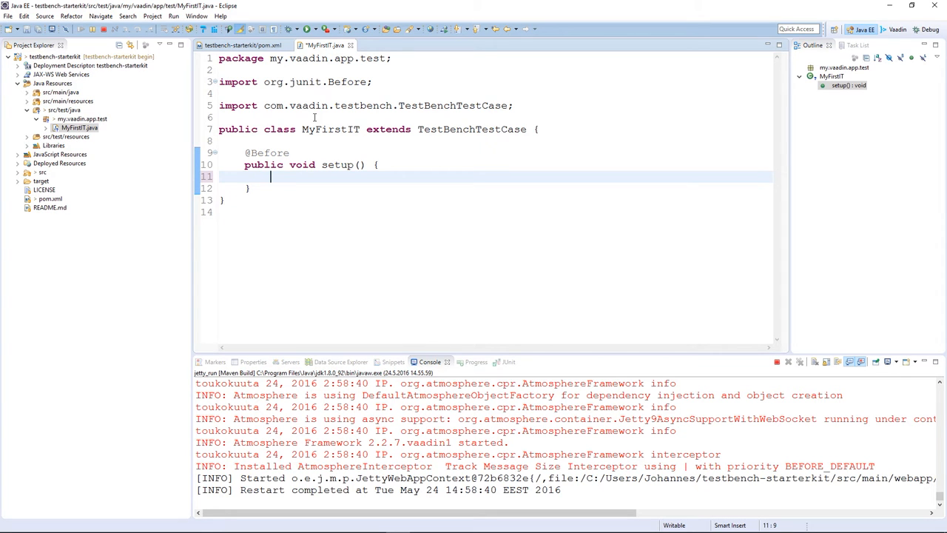
type("new F")
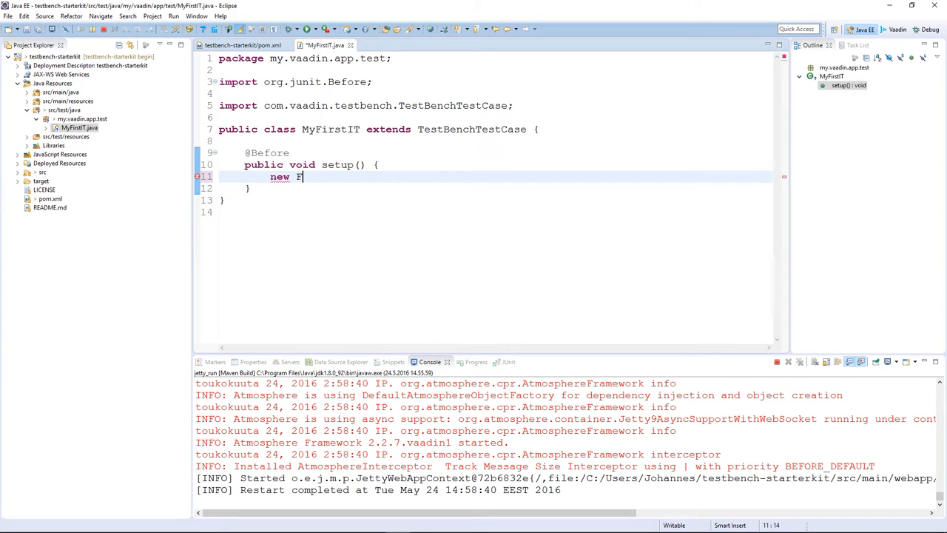
type("irefoxDriver(")
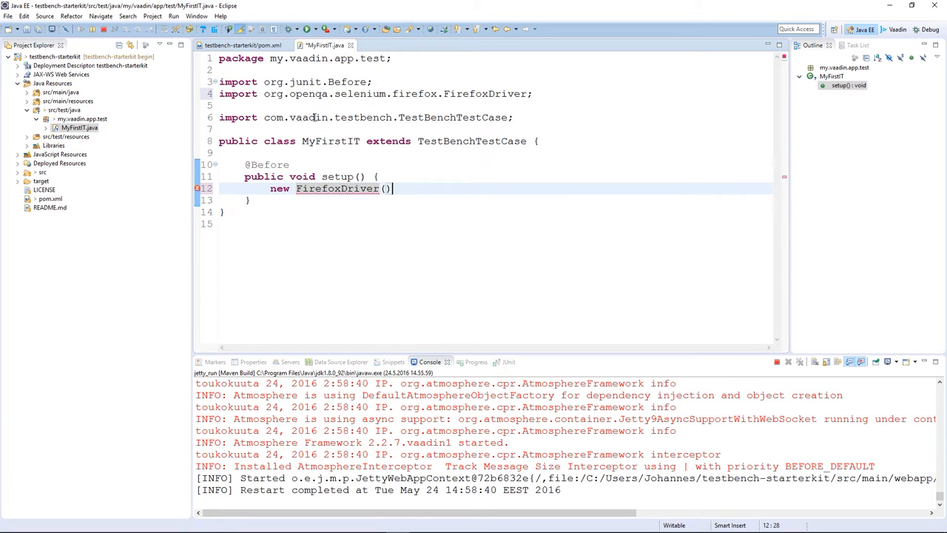
type(";")
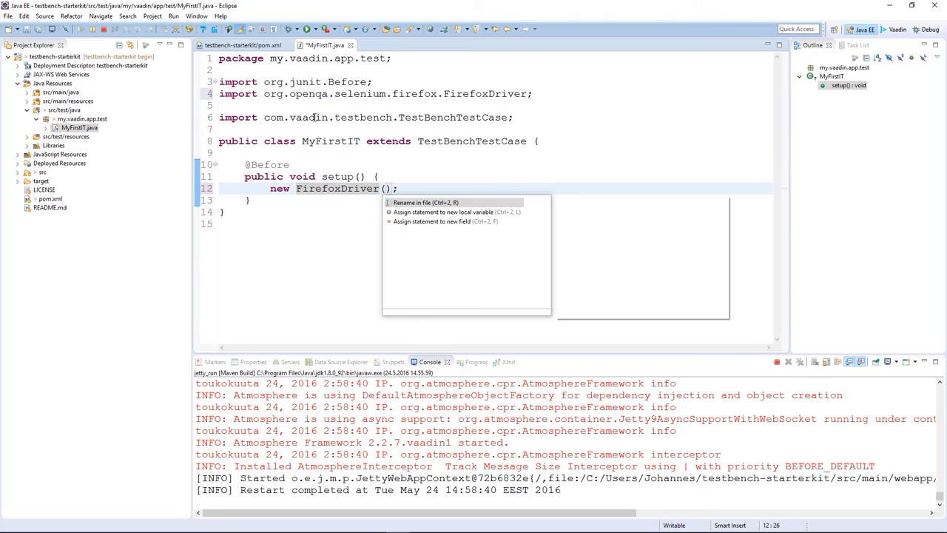
- Assign the FirefoxDriver to a new field named driver and pass it to setDriver(...)
left_click(432, 222)
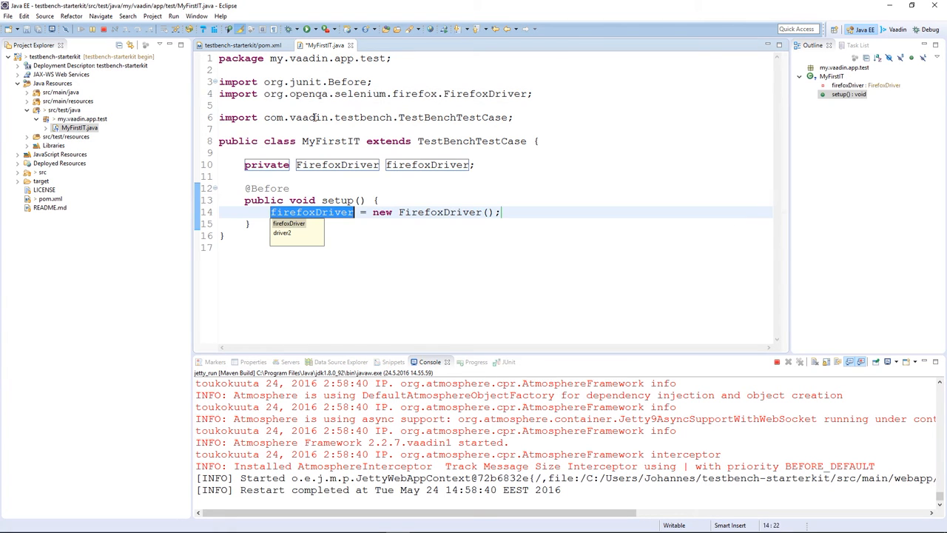
type("drive")
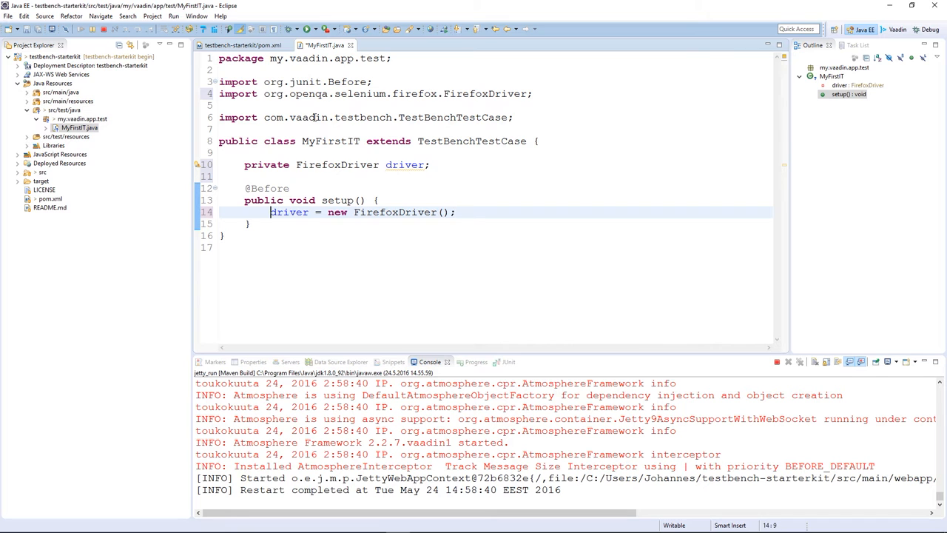
type("setDriver(")
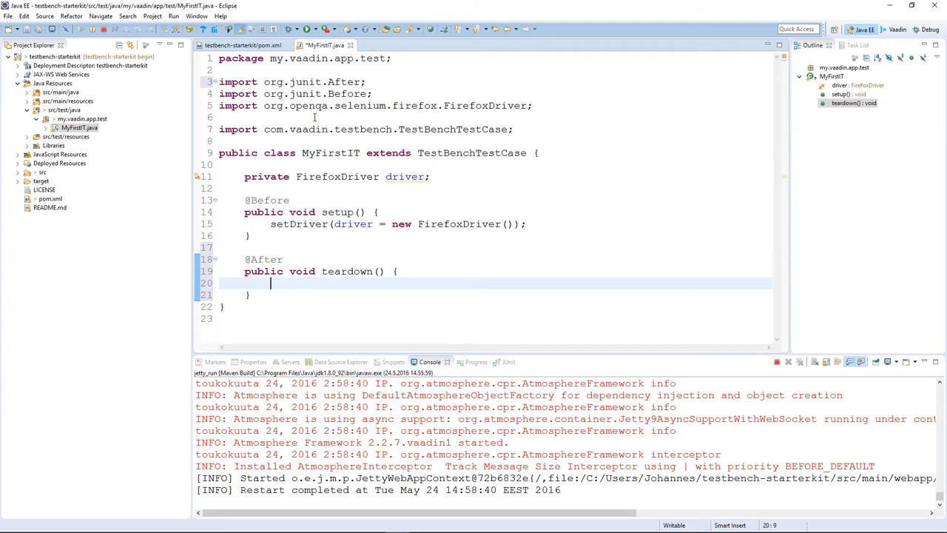
- Call driver.close() inside the teardown method
type("driver.close")
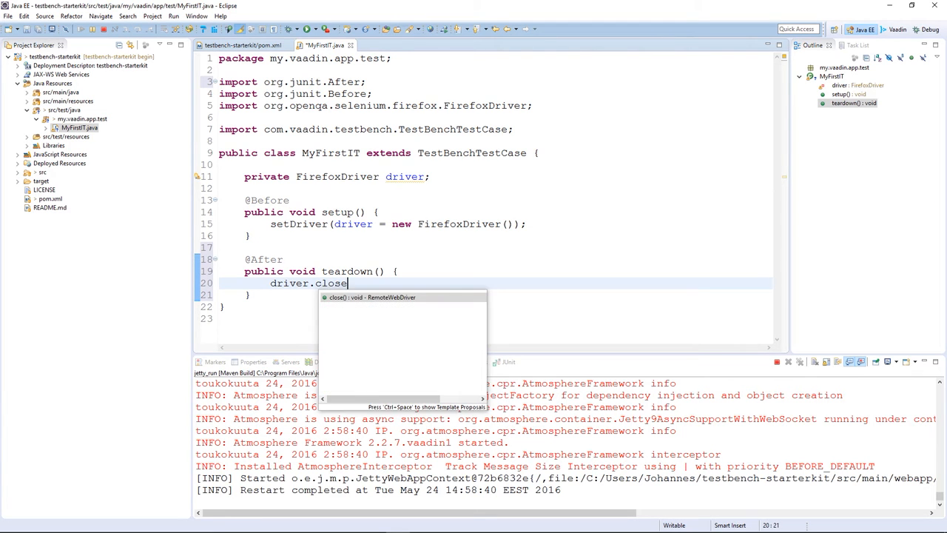
key("Enter")
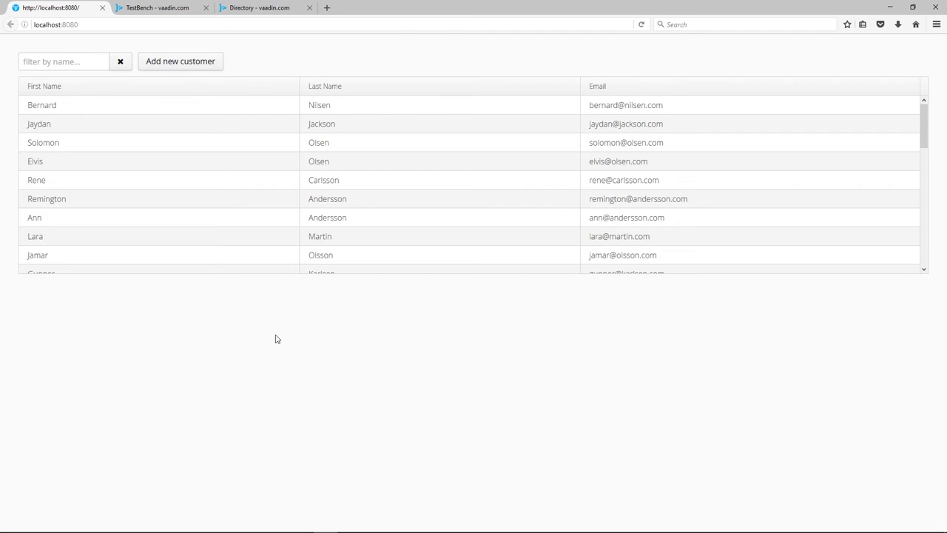
- Show the Add new customer form again in the localhost:8080 app
left_click(181, 61)
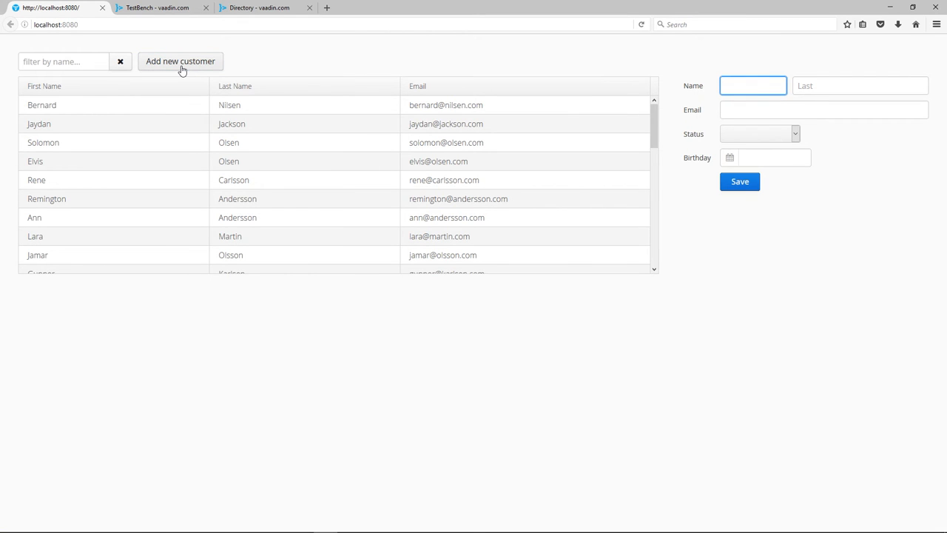
mouse_move(879, 143)
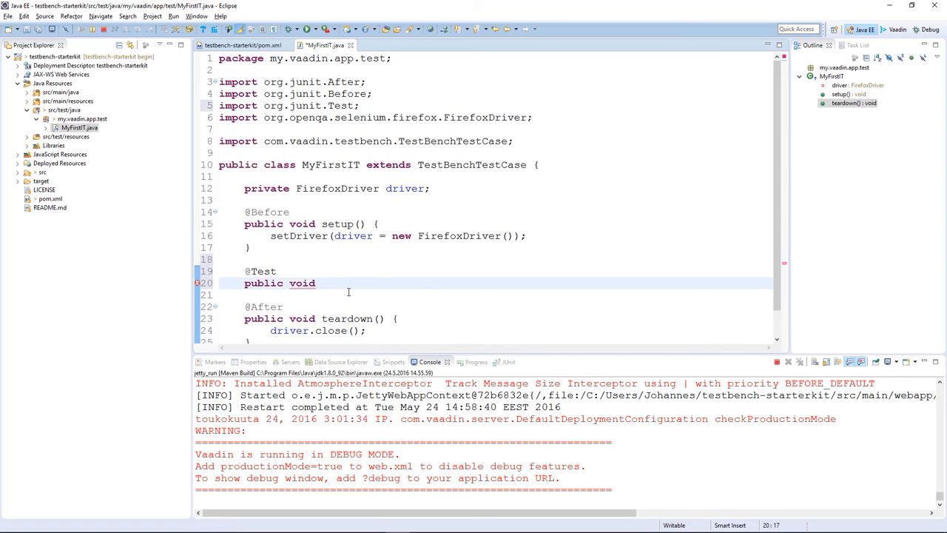
type("addNewCustomer_formShouldBeVisible() {")
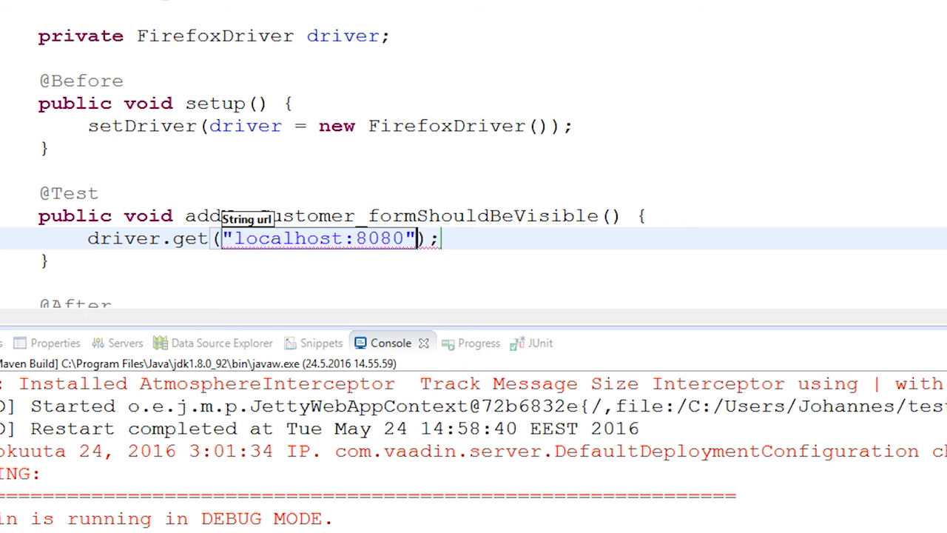
type("http://")
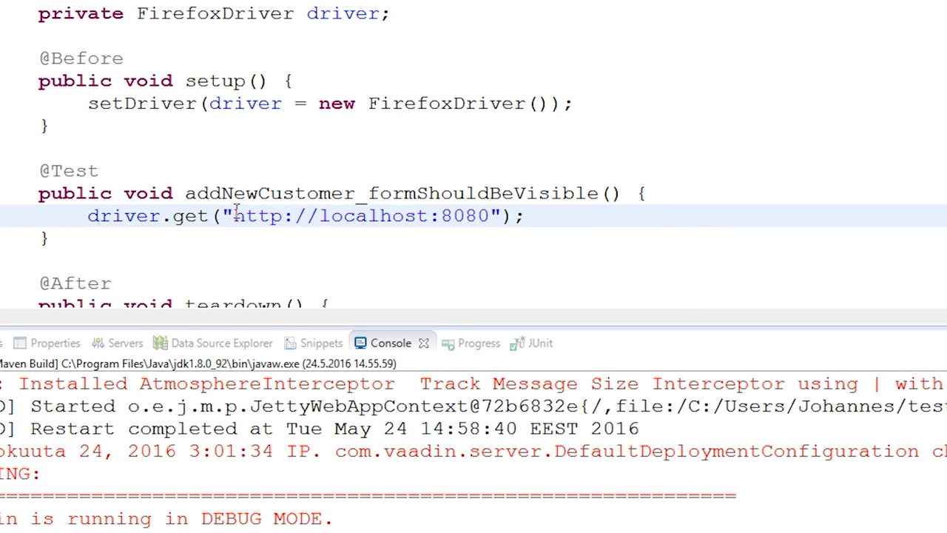
type("$(ButtonElement")
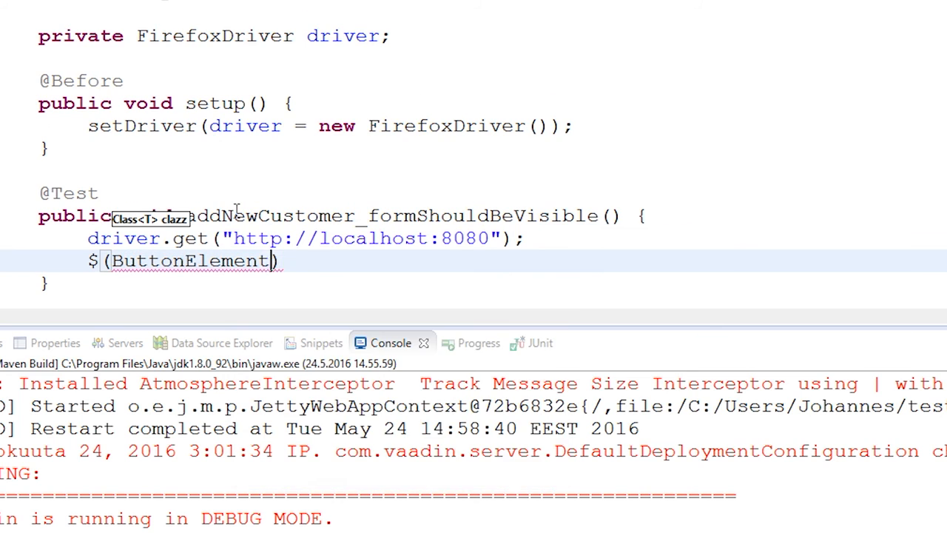
type(".class).caption(\"Add new customer\")")
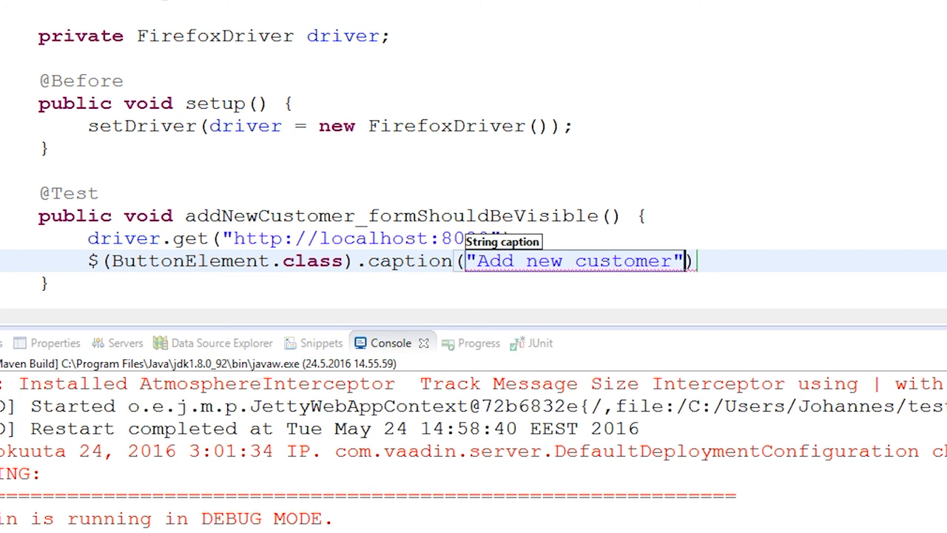
type(".first().click();")
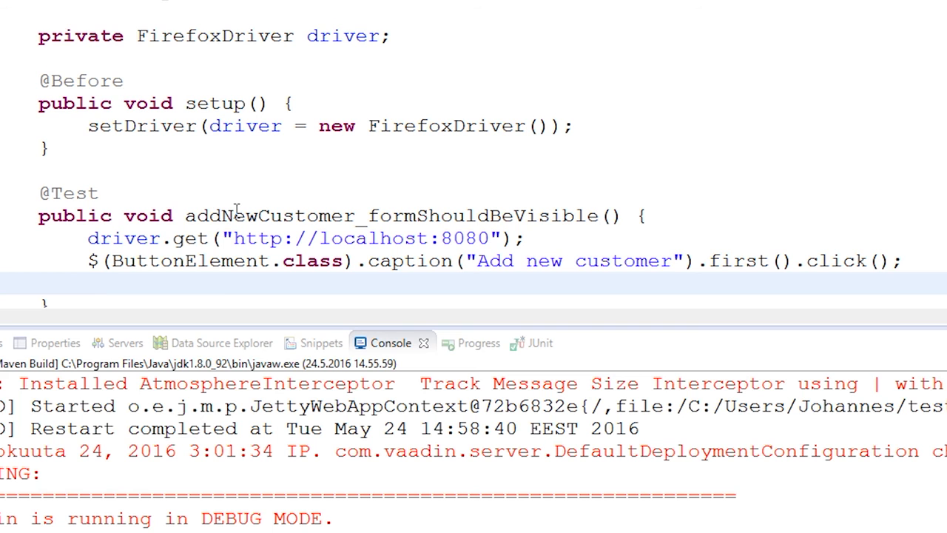
- Assert that a TextFieldElement captioned "Email" exists
type("$(TextFieldElement.class)")
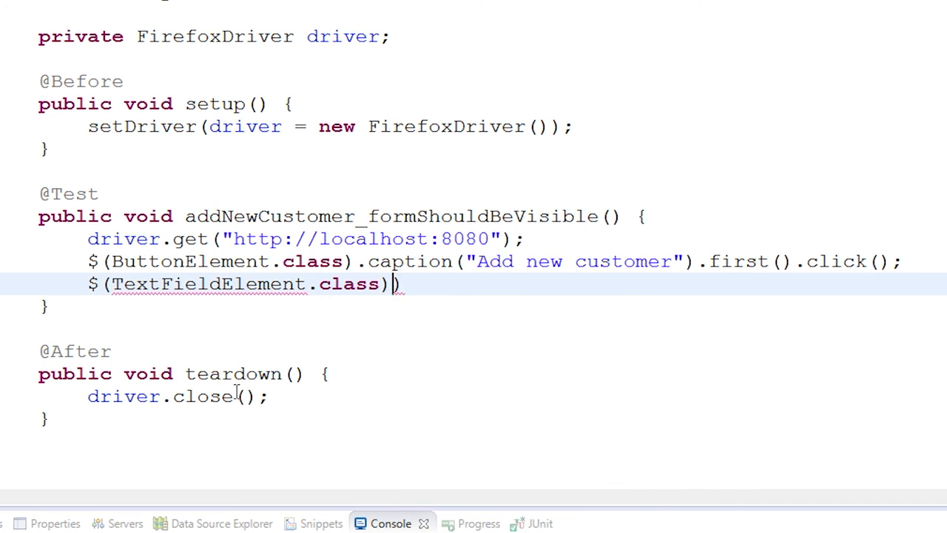
type(".caption(\"Email\").exists());")
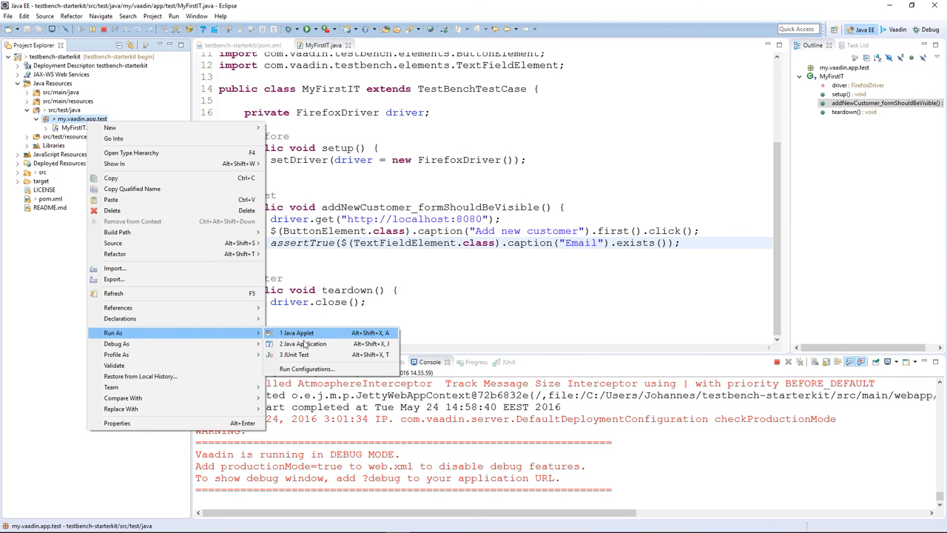
- Run MyFirstIT as a JUnit test and expand the 1/1 green result
left_click(300, 344)
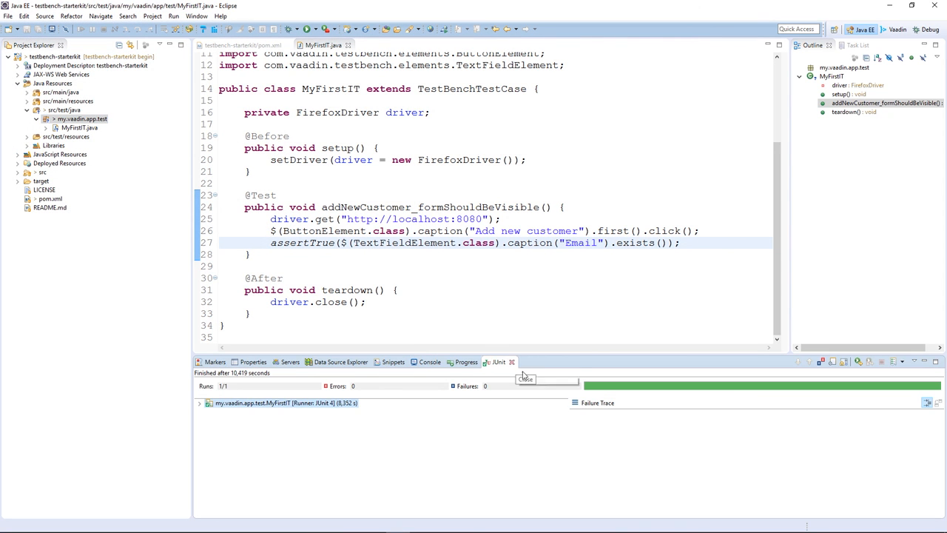
left_click(200, 402)
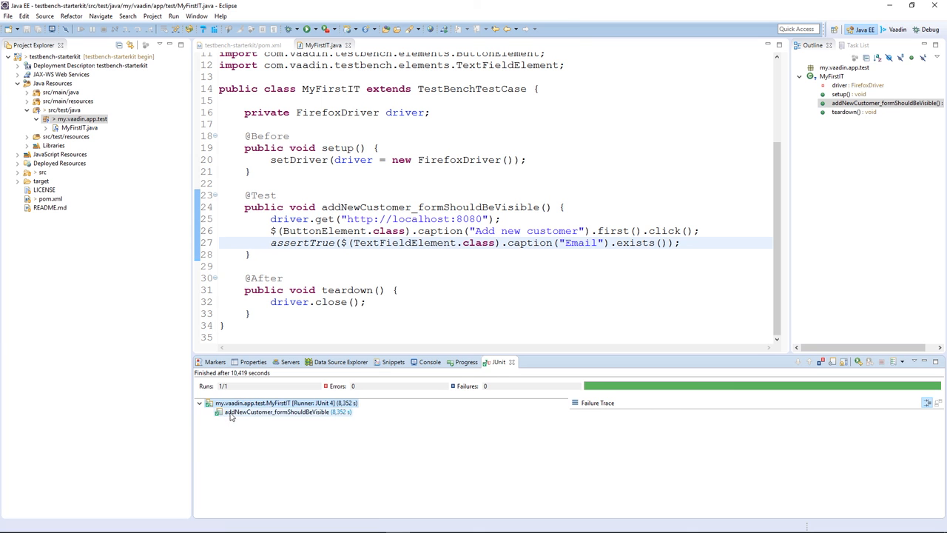